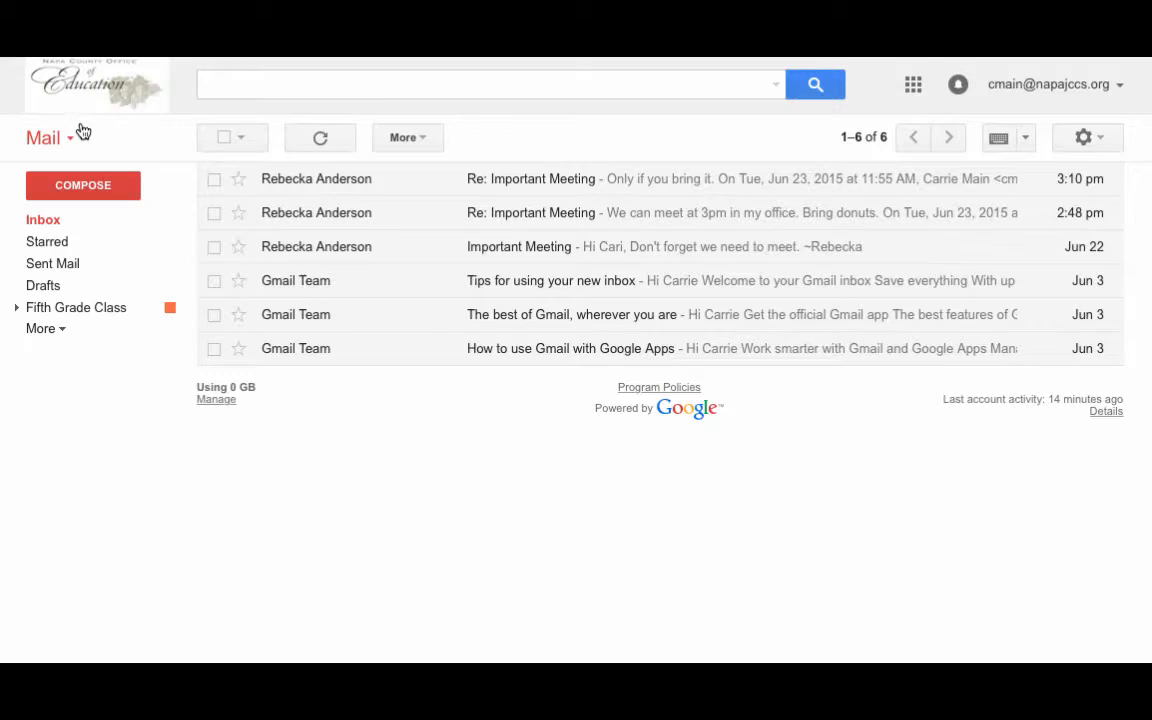
Step: Switch Gmail from the mailbox to the Contacts list via the Mail dropdown
{"action": "left_click", "coordinate": [48, 136]}
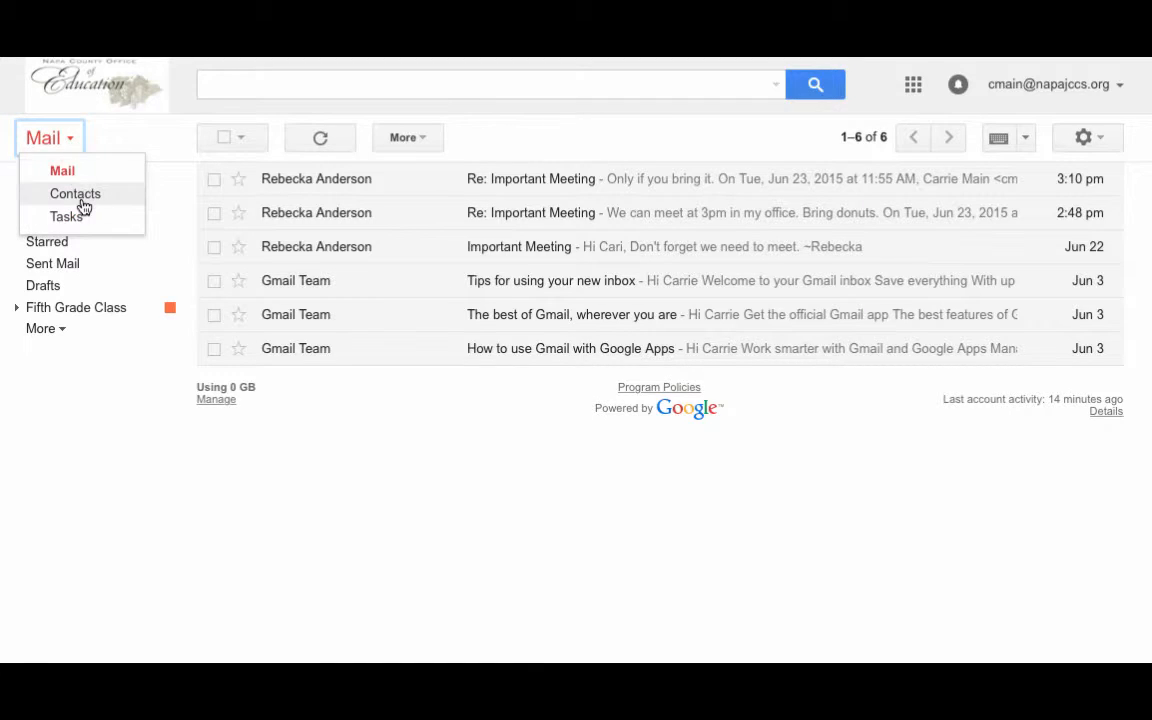
{"action": "left_click", "coordinate": [76, 192]}
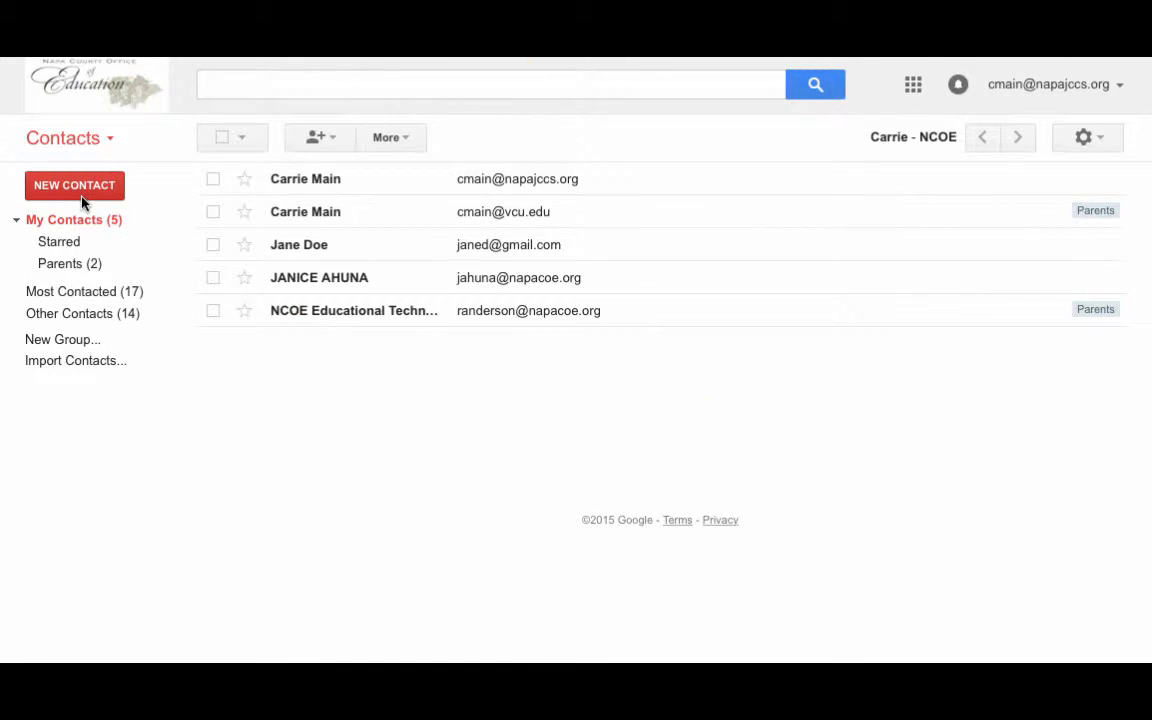
{"action": "mouse_move", "coordinate": [260, 304]}
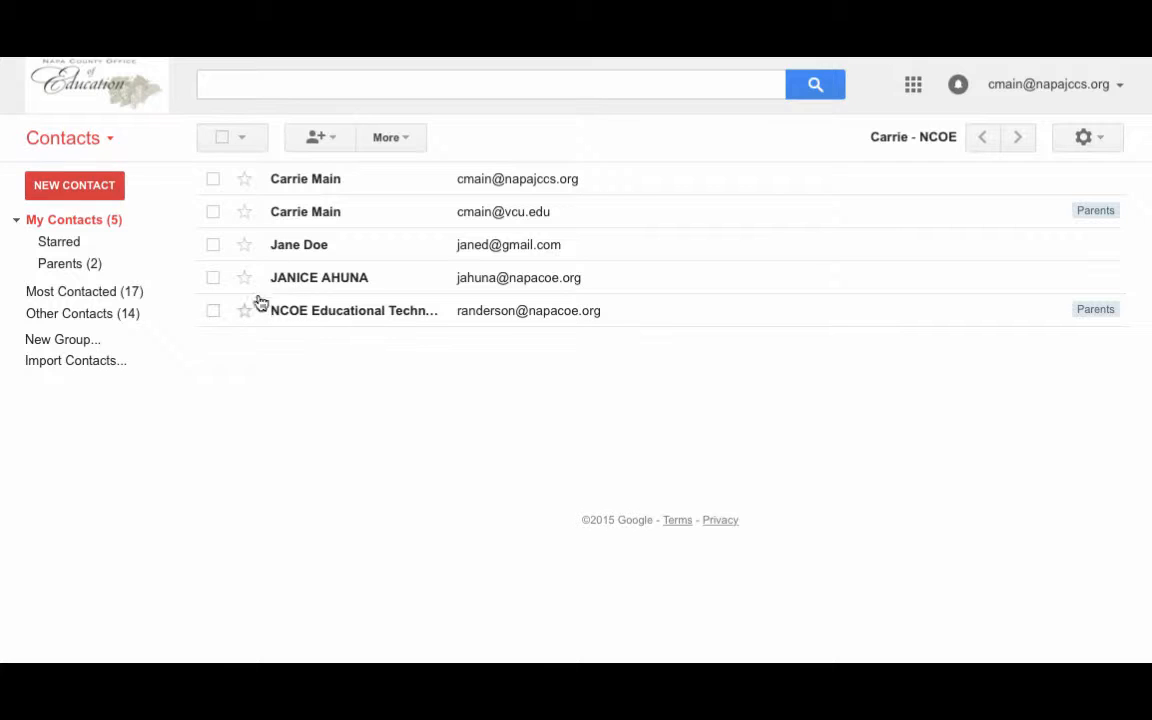
{"action": "left_click", "coordinate": [212, 310]}
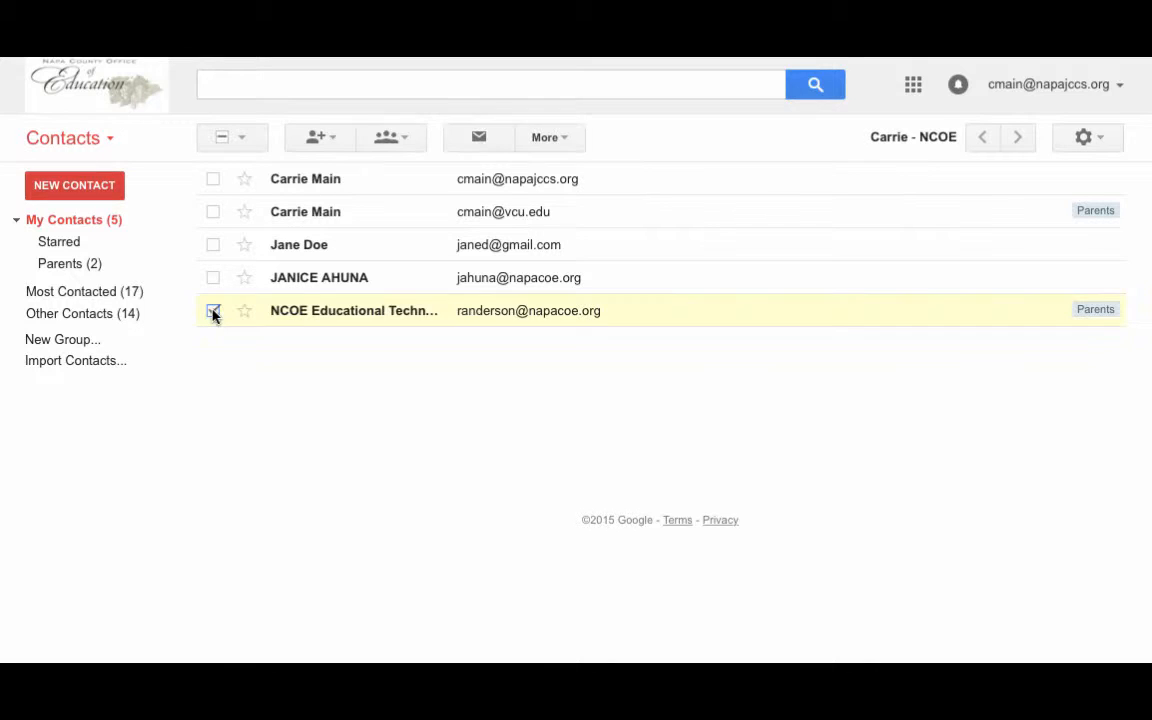
{"action": "left_click", "coordinate": [212, 276]}
{"action": "type", "text": "S"}
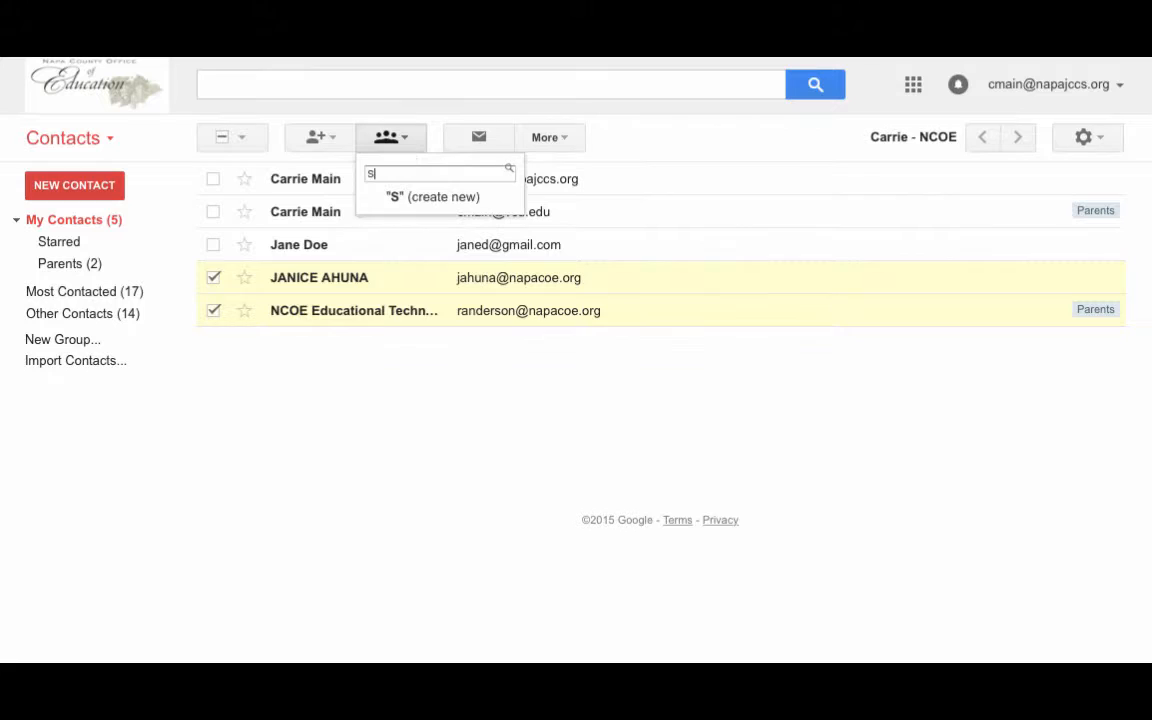
{"action": "type", "text": "occer"}
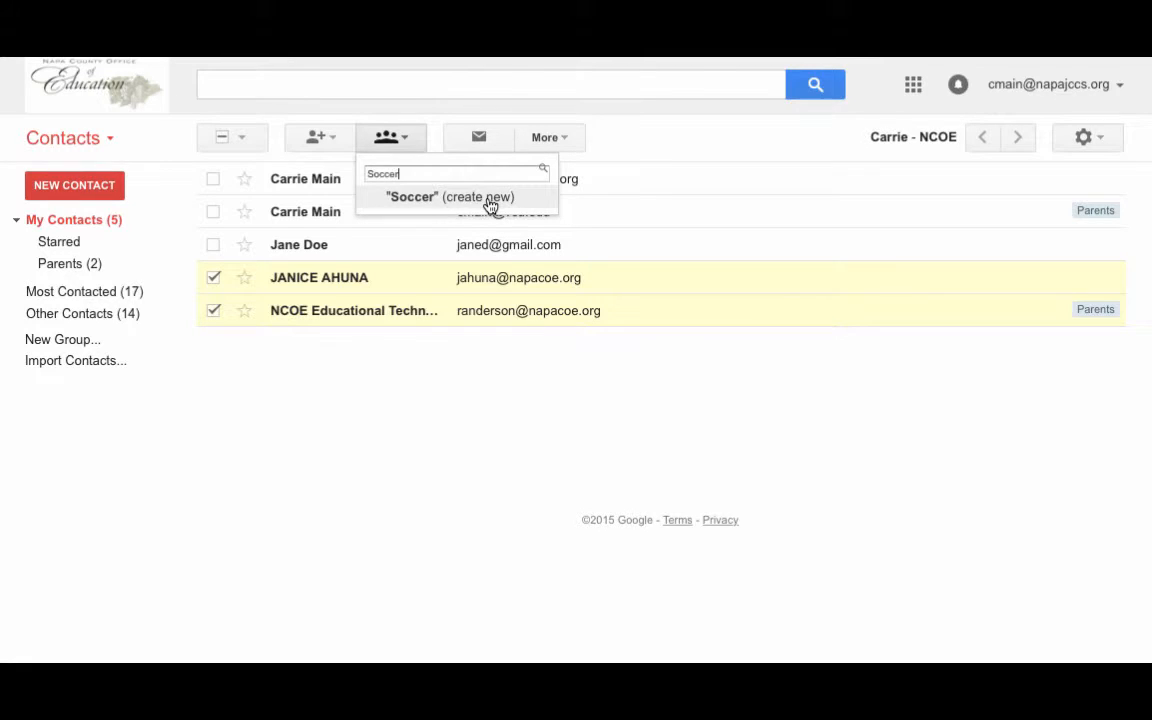
{"action": "left_click", "coordinate": [452, 196]}
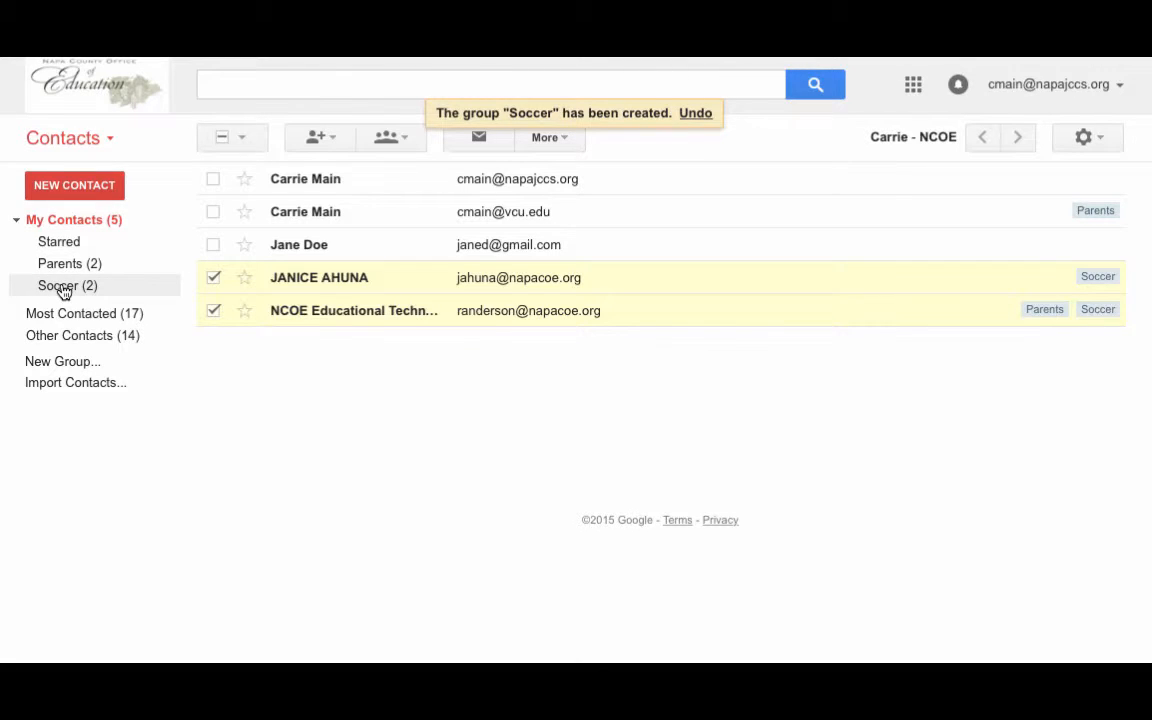
Step: Add Jane Doe to the Soccer group, bringing it to three contacts
{"action": "left_click", "coordinate": [68, 286]}
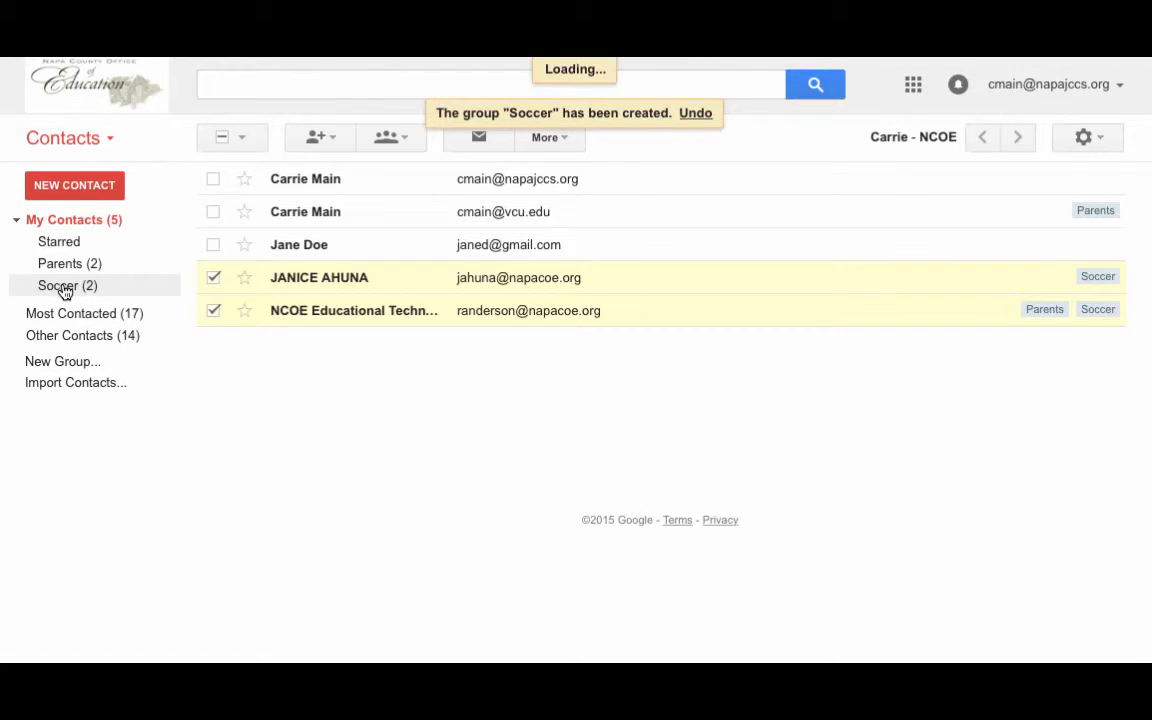
{"action": "left_click", "coordinate": [68, 284]}
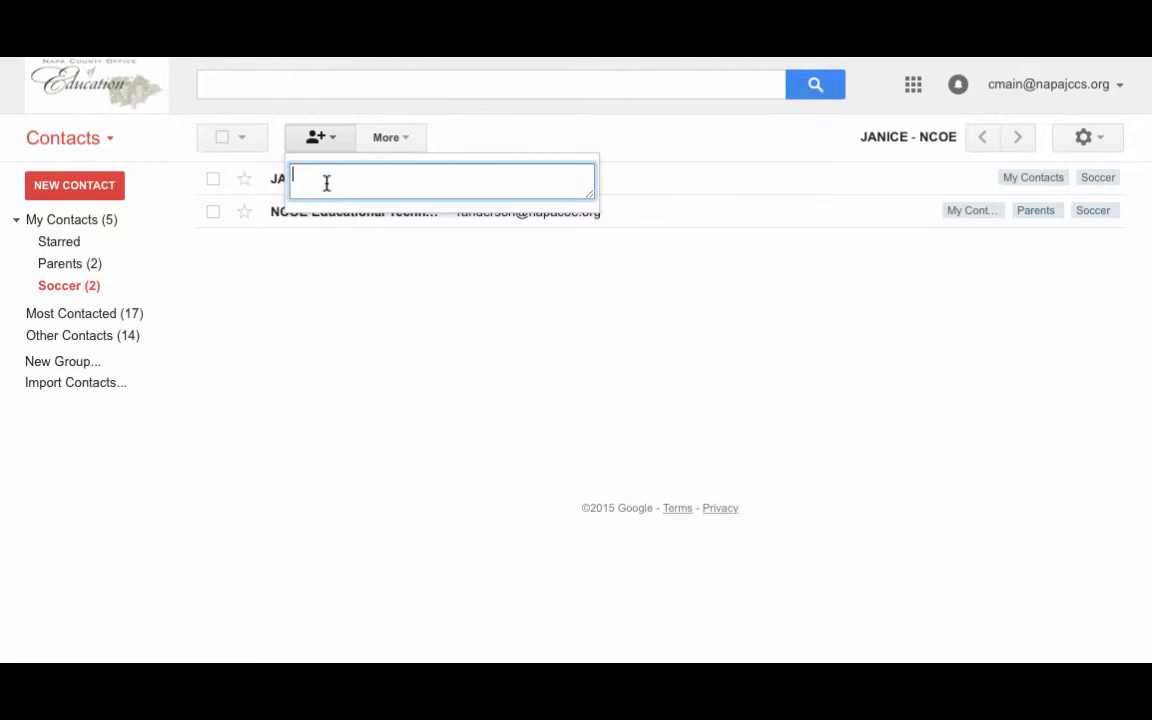
{"action": "type", "text": "ja"}
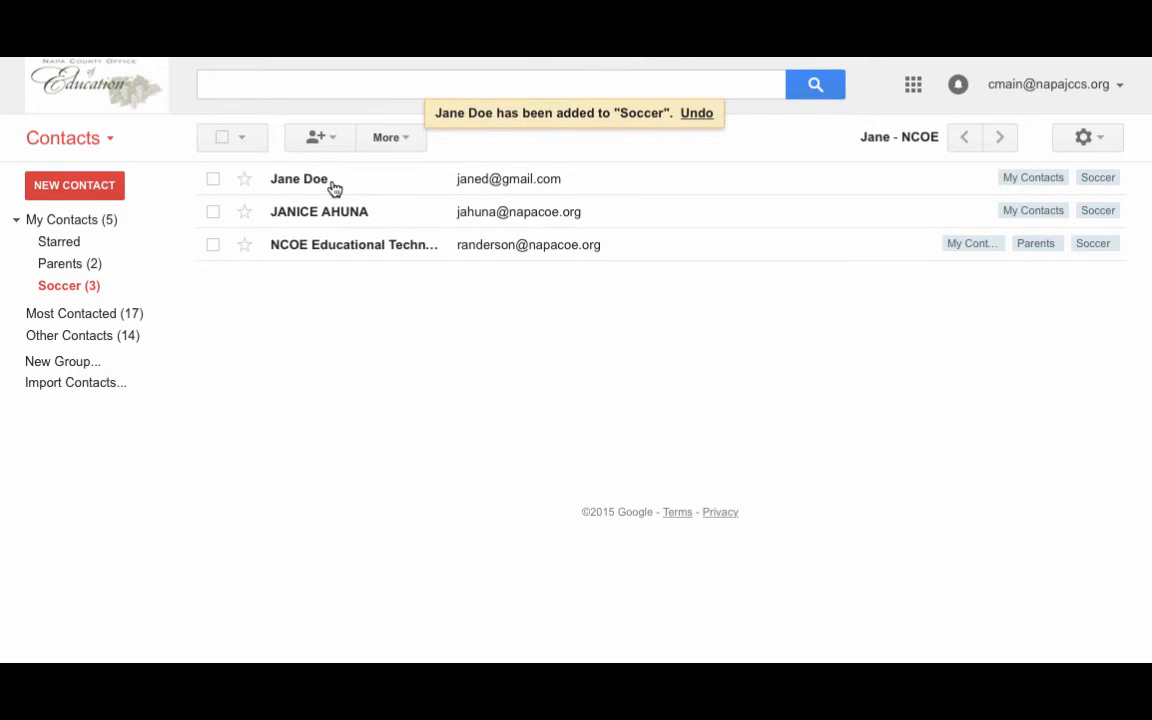
{"action": "mouse_move", "coordinate": [368, 184]}
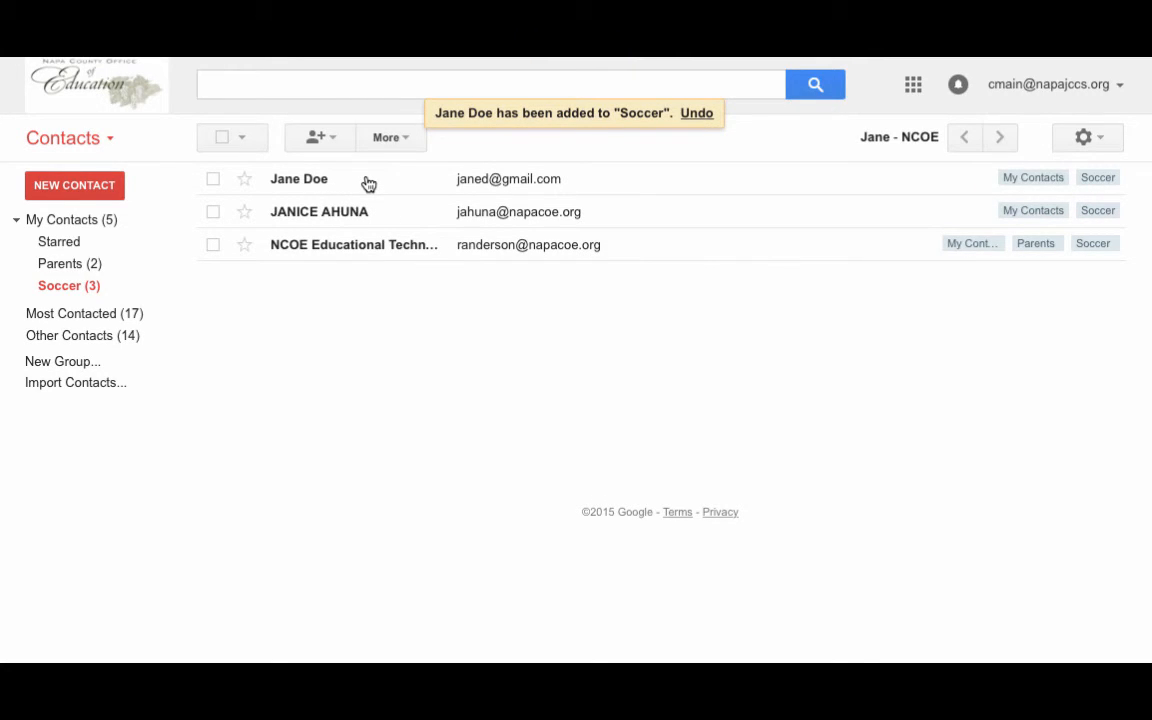